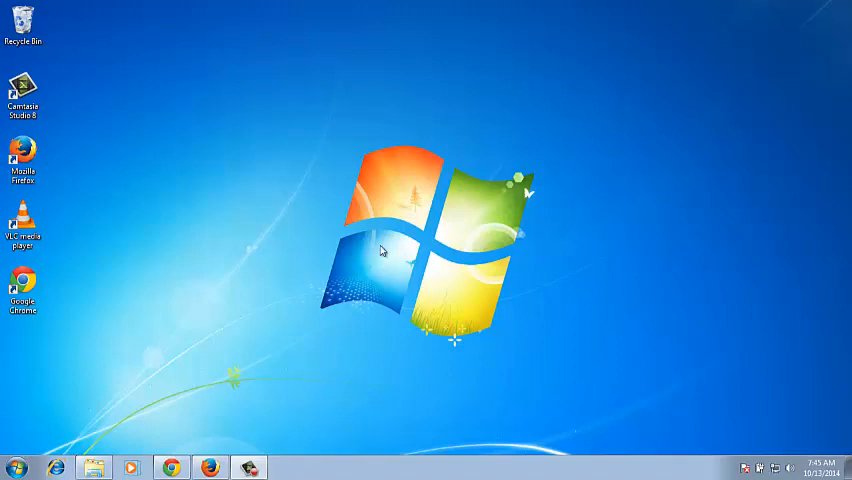
Launch Firefox from the taskbar to show the Gmail inbox
{"action": "left_click", "coordinate": [172, 468]}
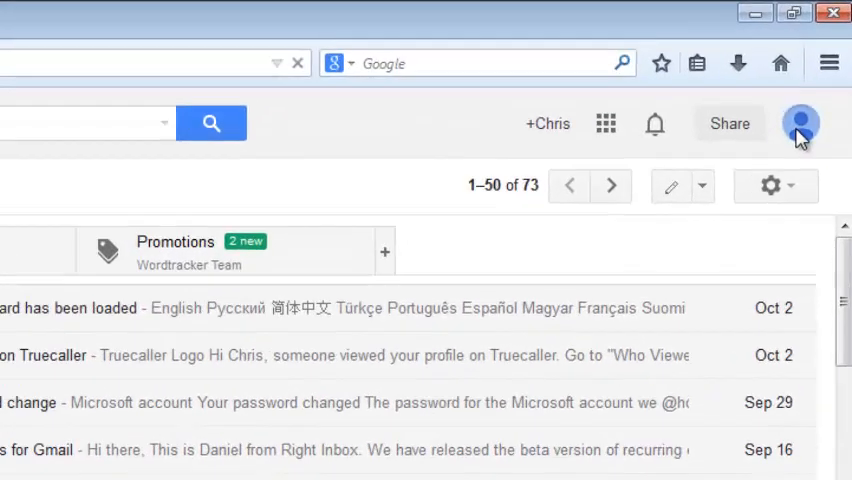
Show the signed-in Google account's summary panel from the profile picture
{"action": "left_click", "coordinate": [800, 122]}
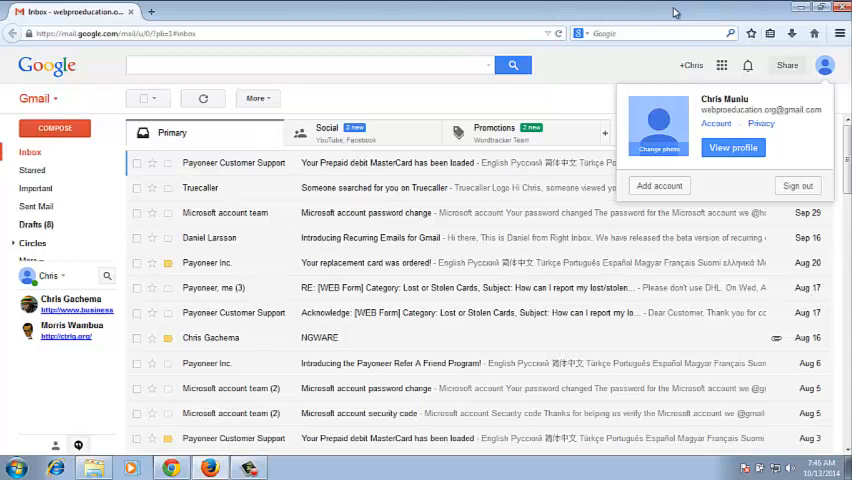
Dismiss the account summary panel to return to the inbox message list
{"action": "left_click", "coordinate": [602, 74]}
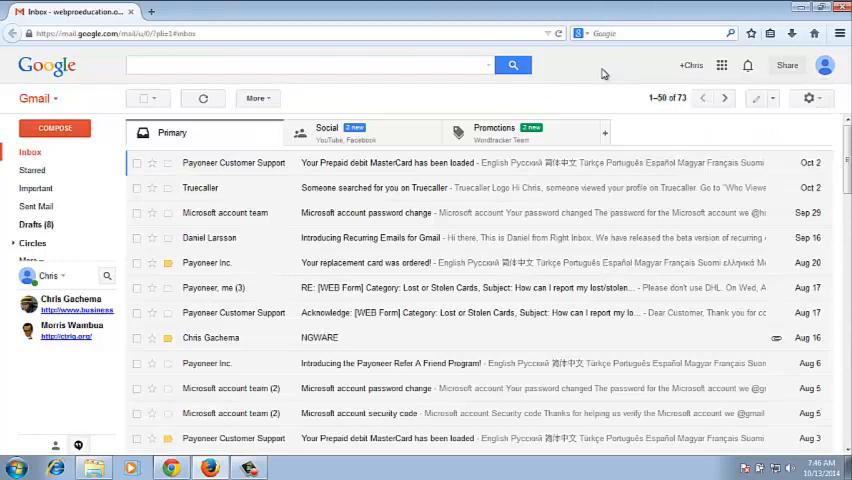
{"action": "mouse_move", "coordinate": [556, 232]}
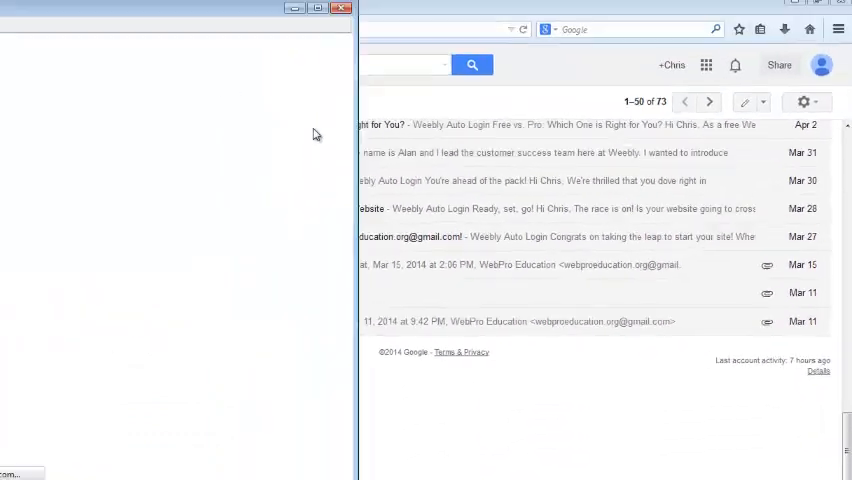
Sign out all other sessions in the Activity information window and get the success confirmation
{"action": "left_click", "coordinate": [818, 372]}
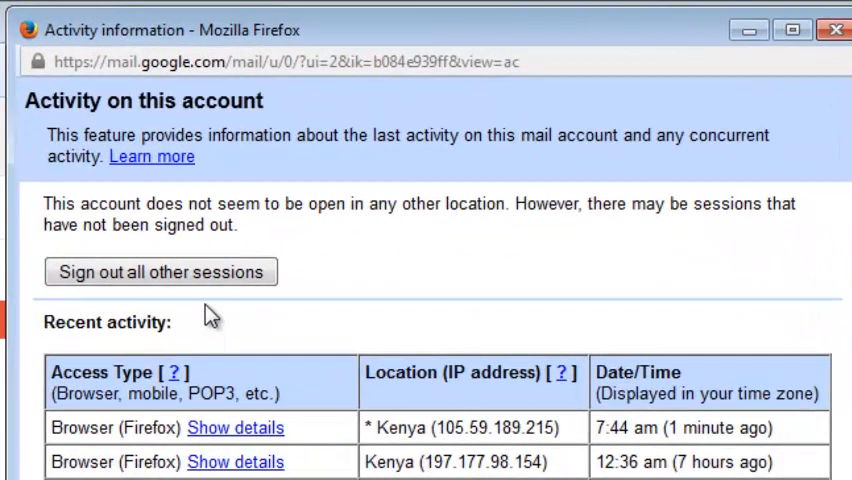
{"action": "mouse_move", "coordinate": [192, 272]}
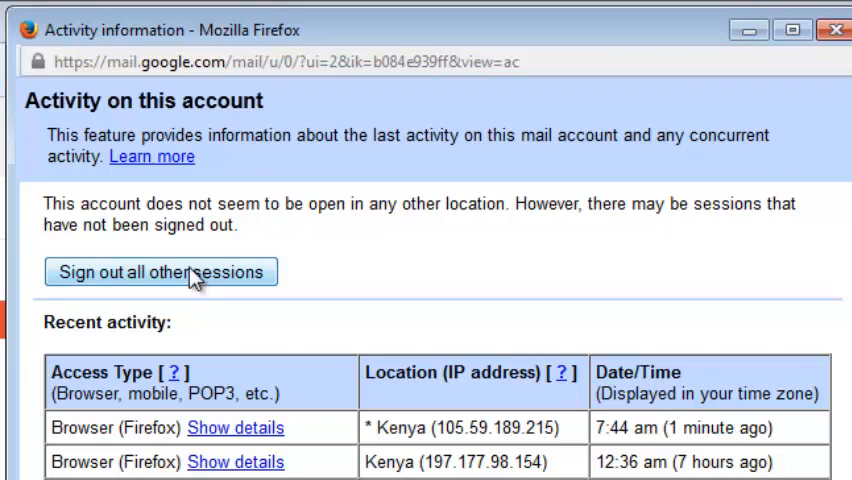
{"action": "left_click", "coordinate": [160, 272]}
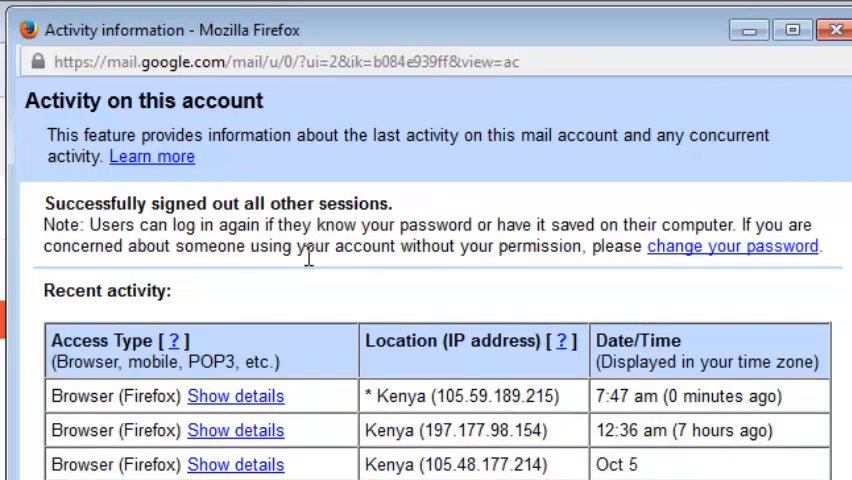